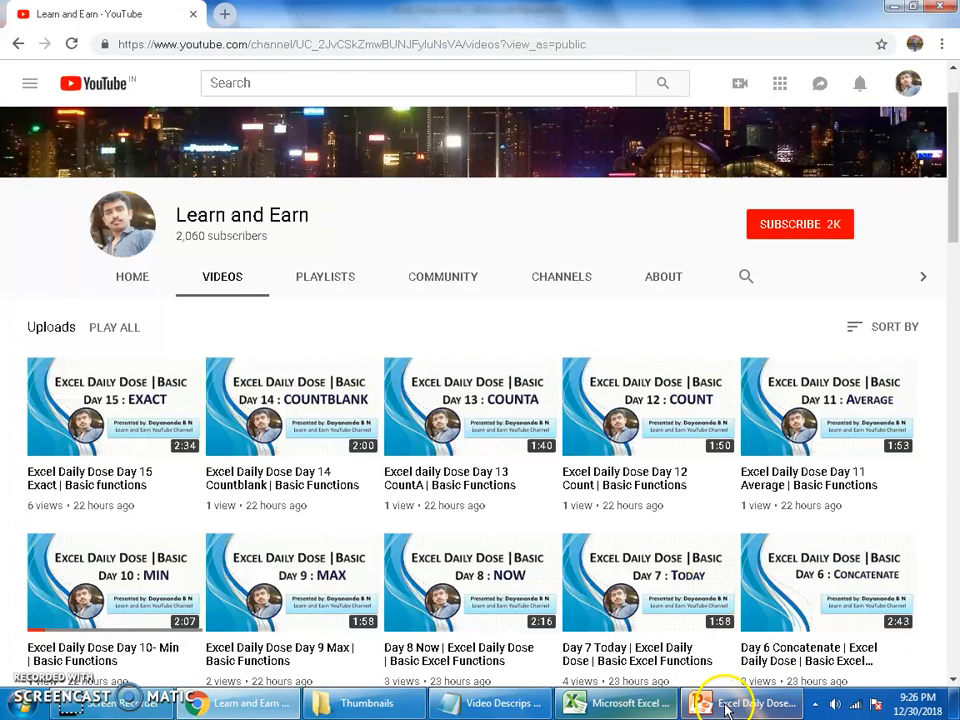
# Switch from YouTube in Chrome to the Index and Planner workbook in Excel.
pyautogui.click(742, 703)
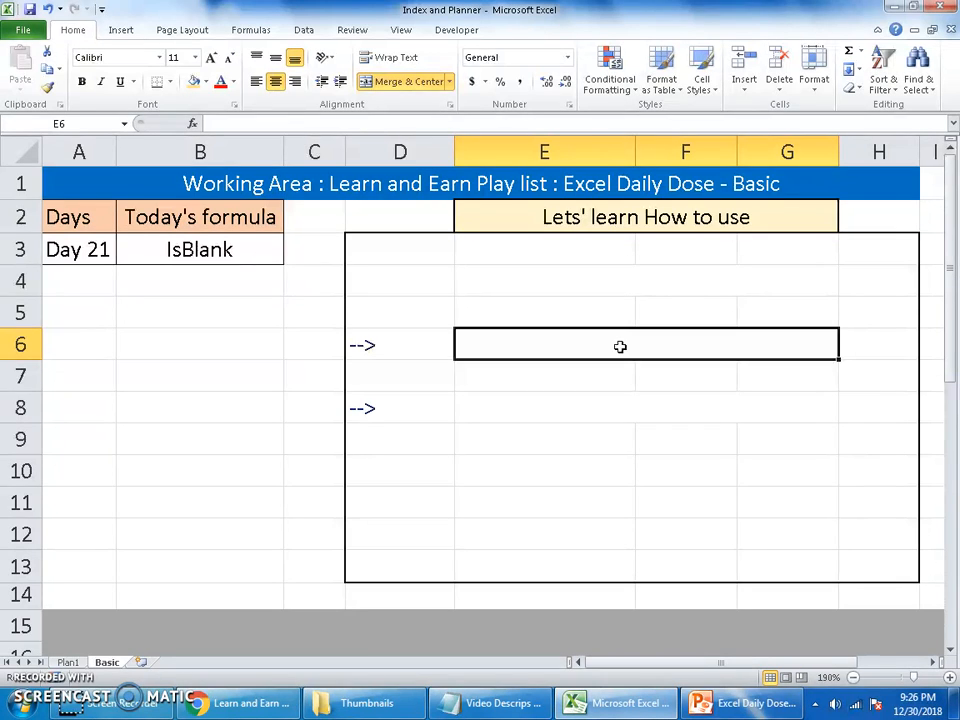
# Enter =ISBLANK(E4) in cell E6, showing TRUE for the empty cell.
pyautogui.click(544, 280)
pyautogui.write('=')
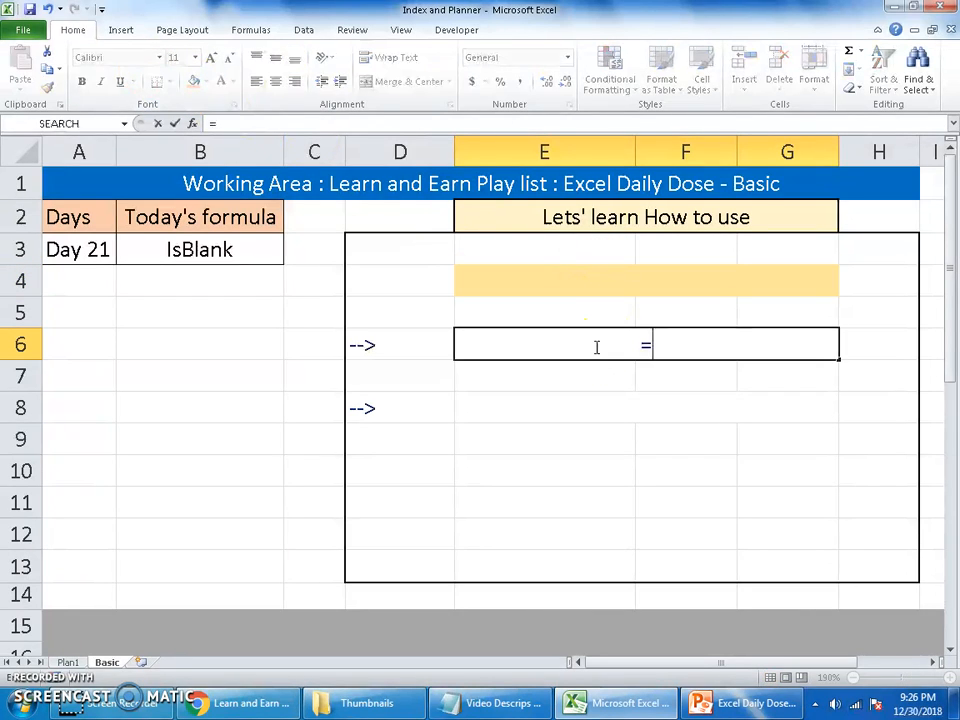
pyautogui.write('isb')
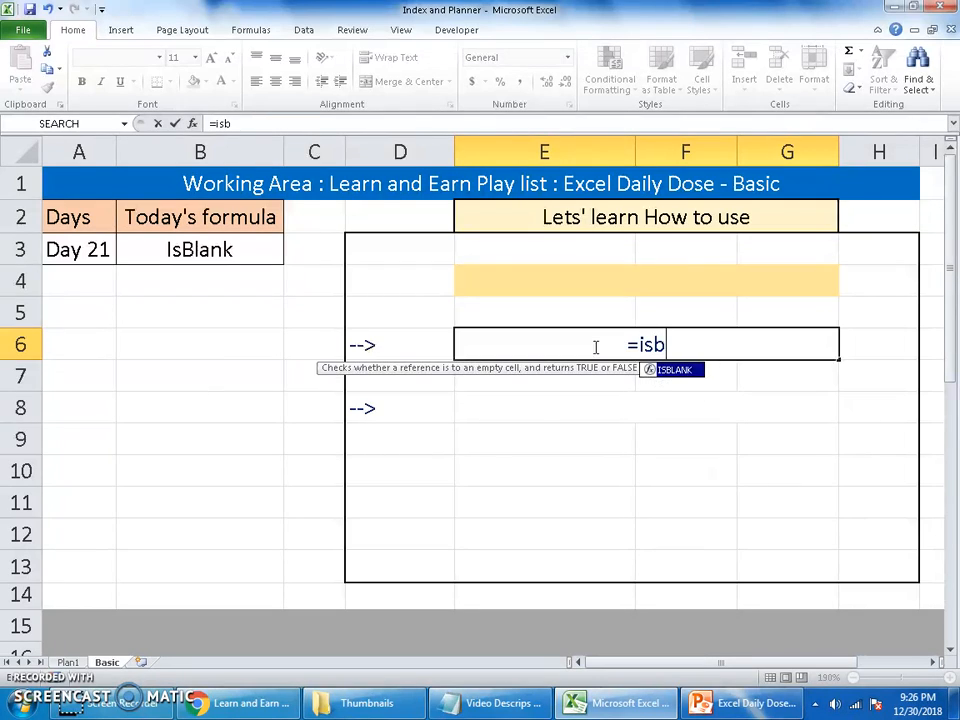
pyautogui.click(628, 280)
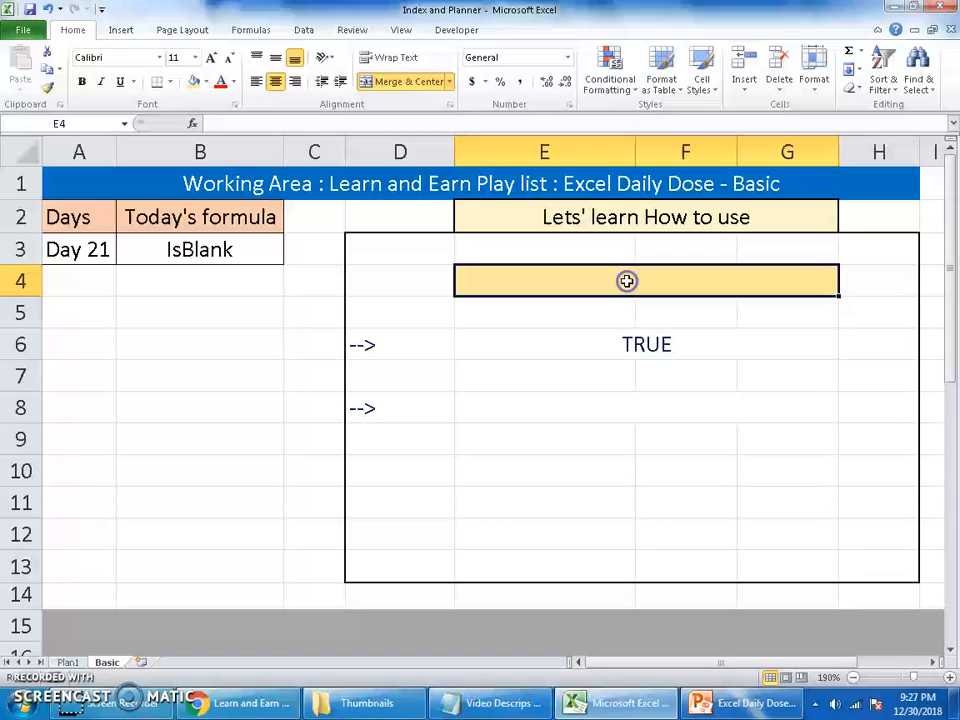
# Type a single space into cell E4 so E6 shows FALSE.
pyautogui.doubleClick(646, 280)
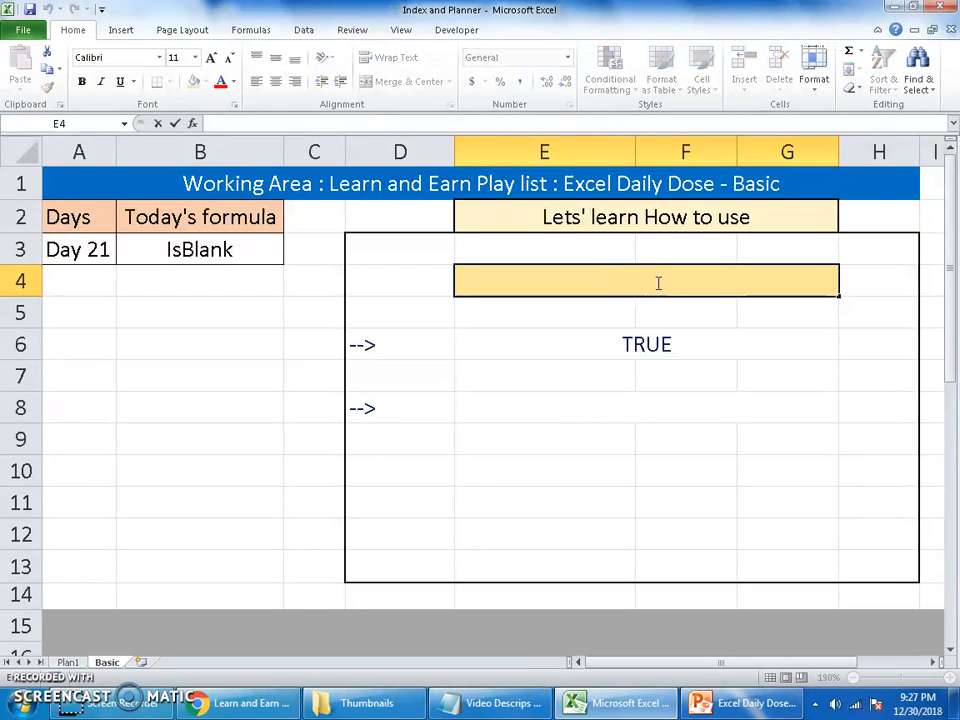
pyautogui.moveTo(647, 287)
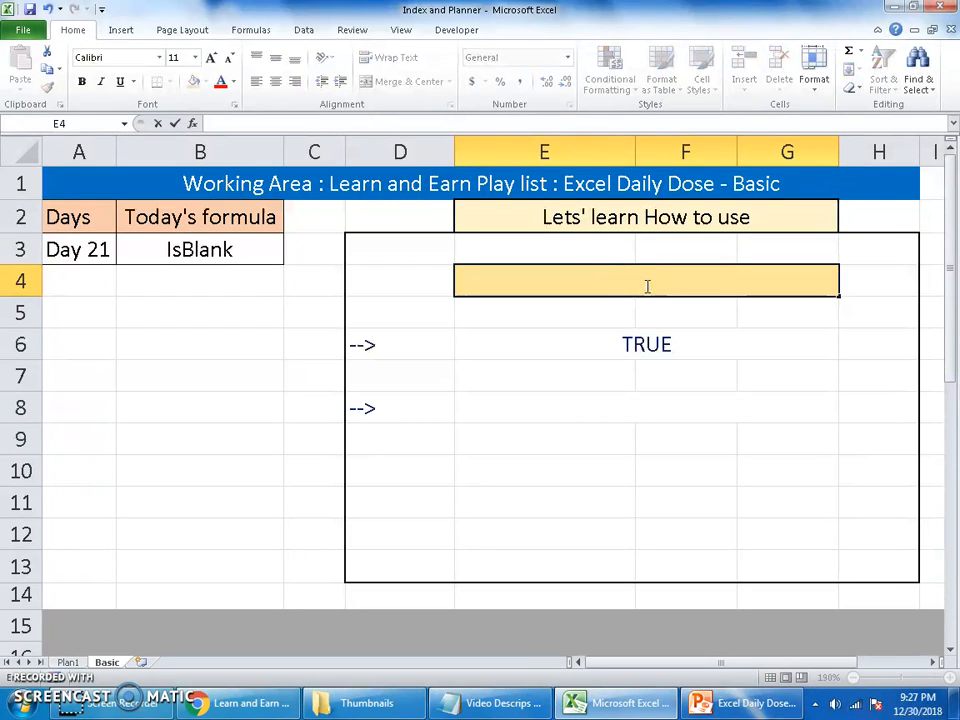
pyautogui.click(646, 344)
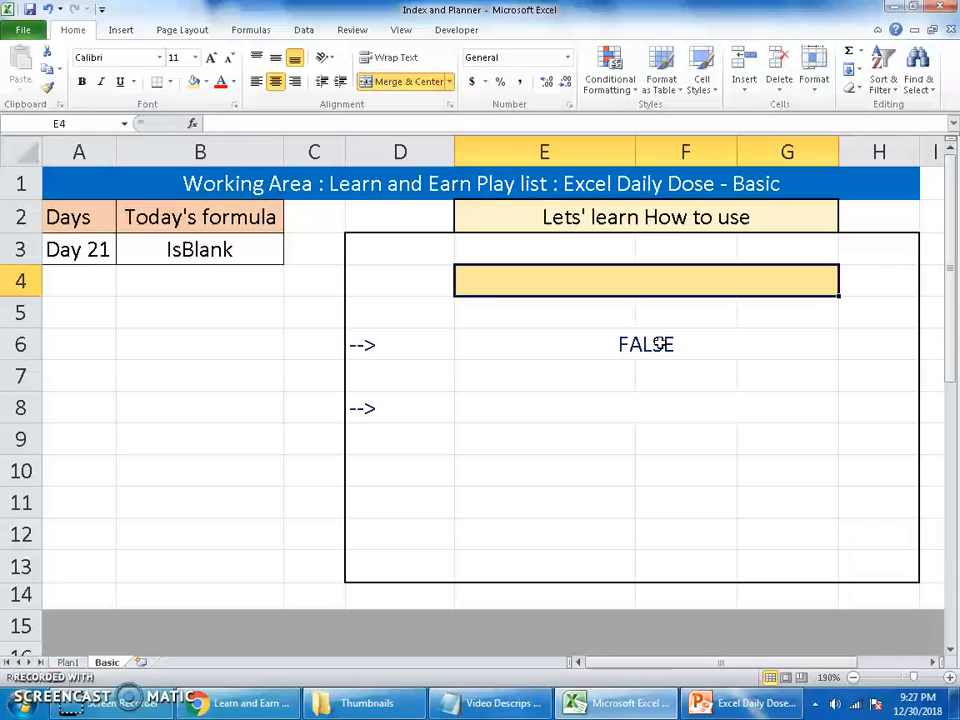
# Select cell B3, then return to the Learn and Earn videos page in Chrome.
pyautogui.click(200, 249)
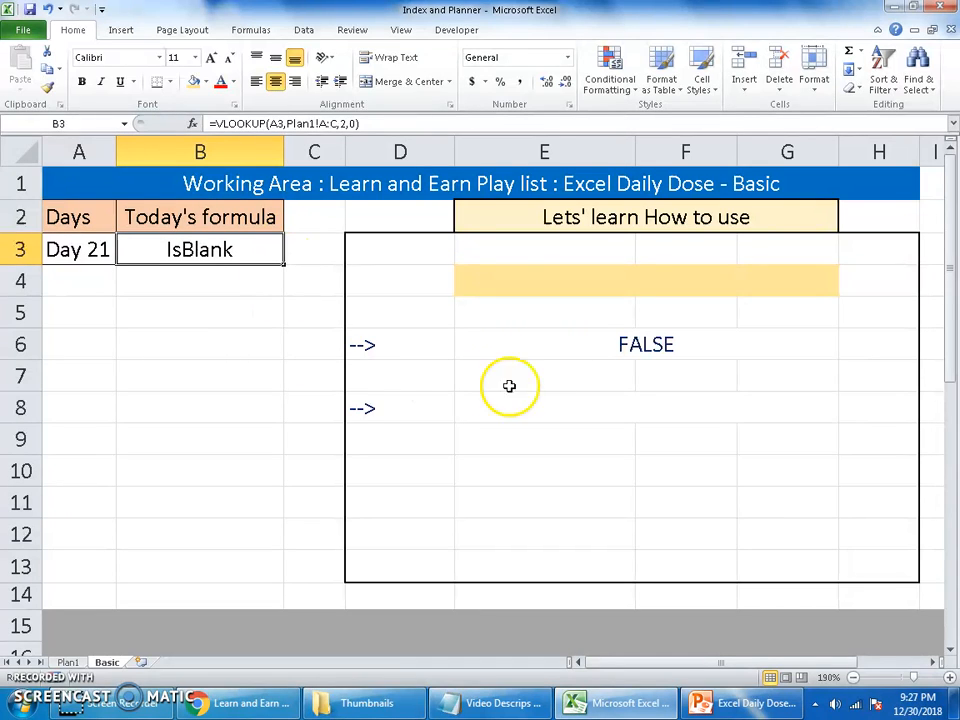
pyautogui.click(238, 703)
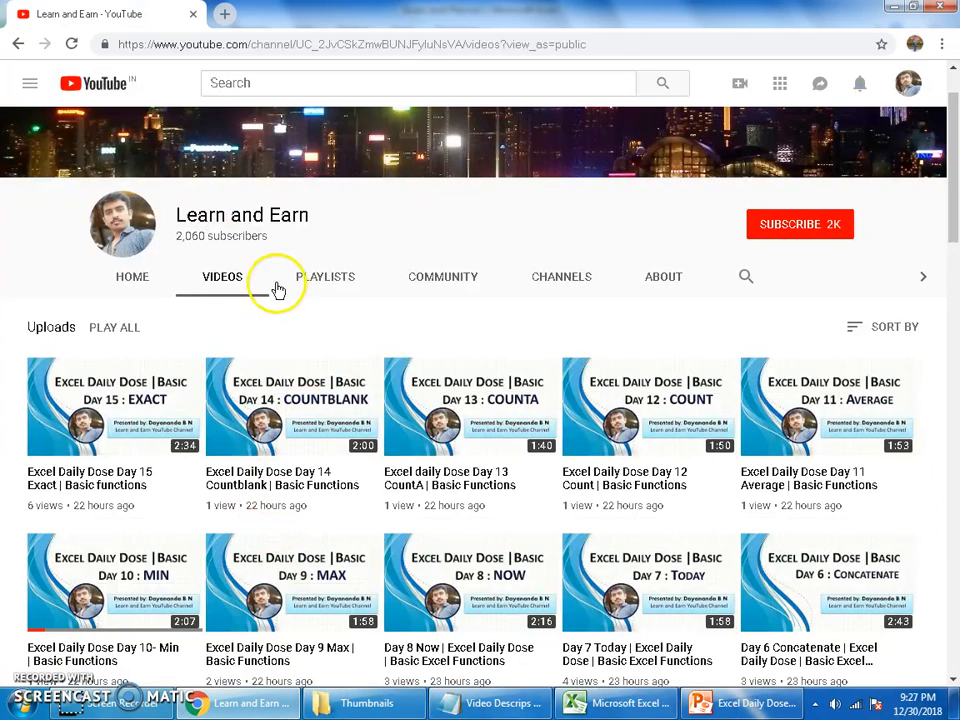